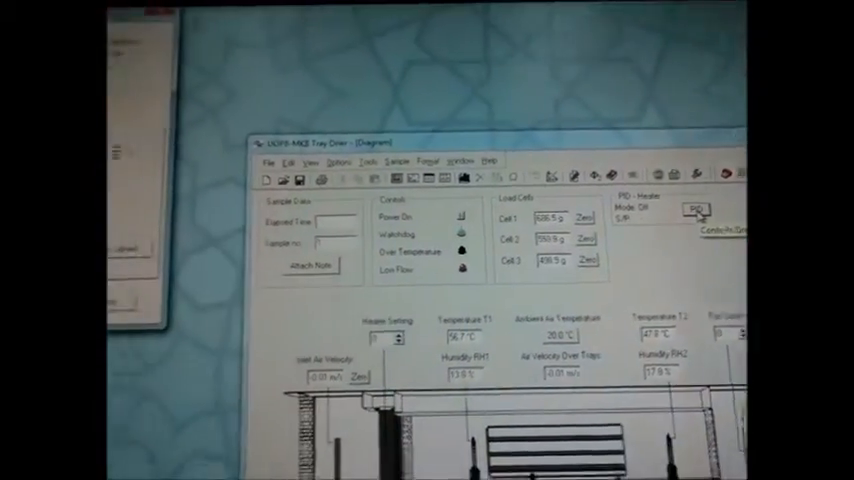
- Switch the PID controller to Automatic mode with T1 set point 65.0 °C and confirm
{"action": "left_click", "coordinate": [696, 208]}
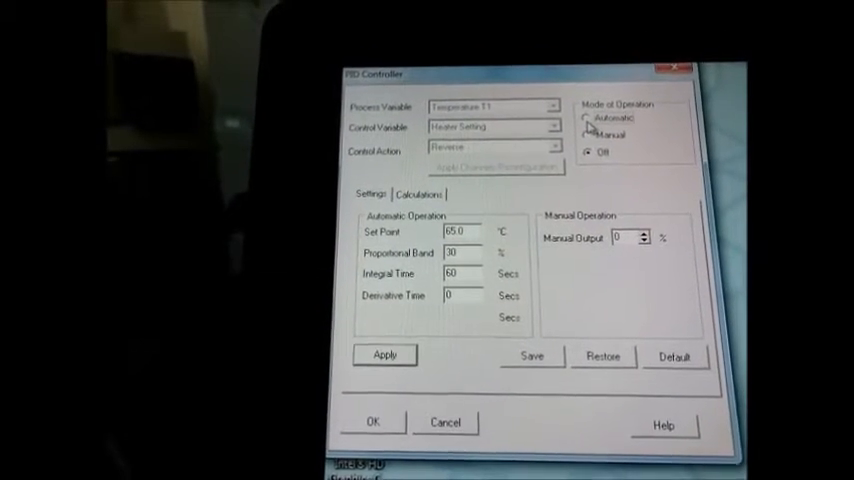
{"action": "left_click", "coordinate": [586, 114]}
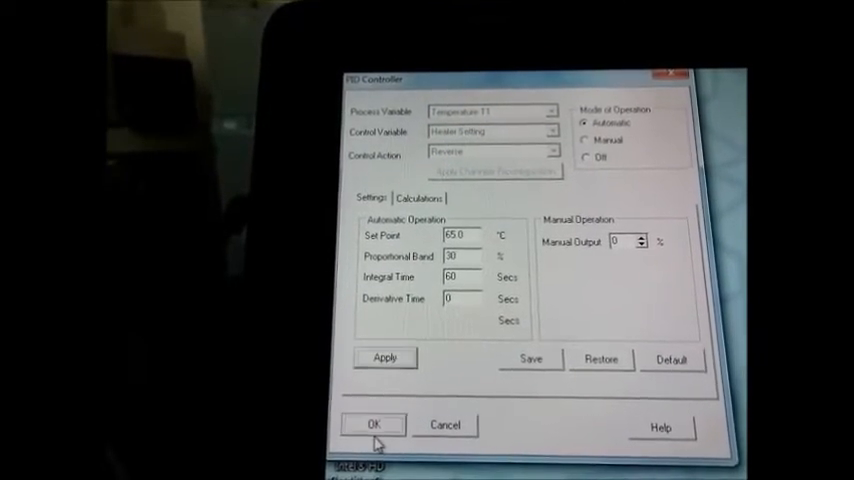
{"action": "left_click", "coordinate": [372, 424]}
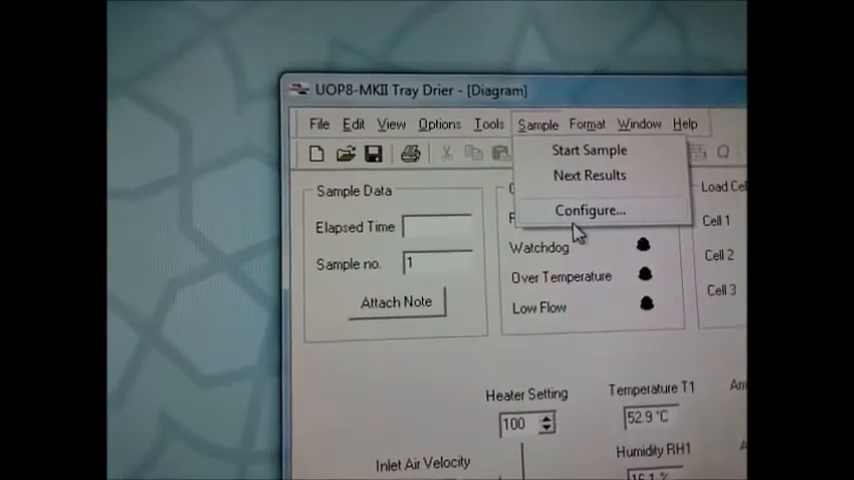
- Configure automatic continuous sampling at a 30-second interval and confirm
{"action": "left_click", "coordinate": [590, 210]}
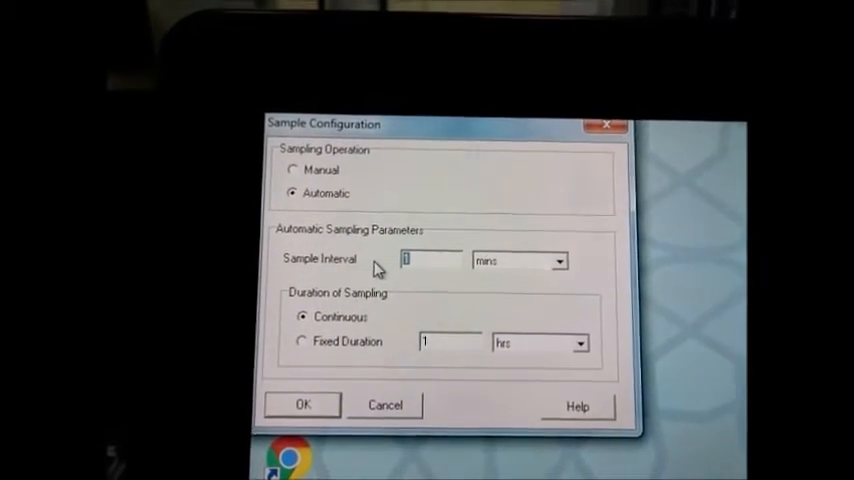
{"action": "type", "text": "30"}
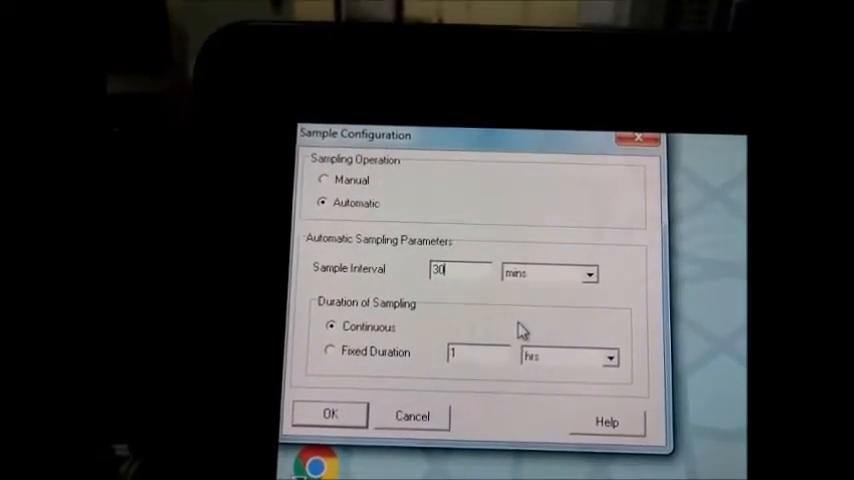
{"action": "left_click", "coordinate": [588, 274]}
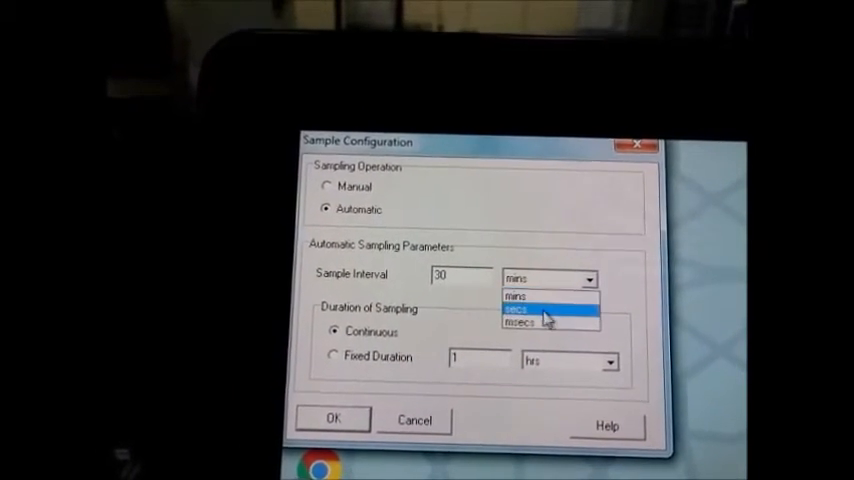
{"action": "left_click", "coordinate": [520, 308]}
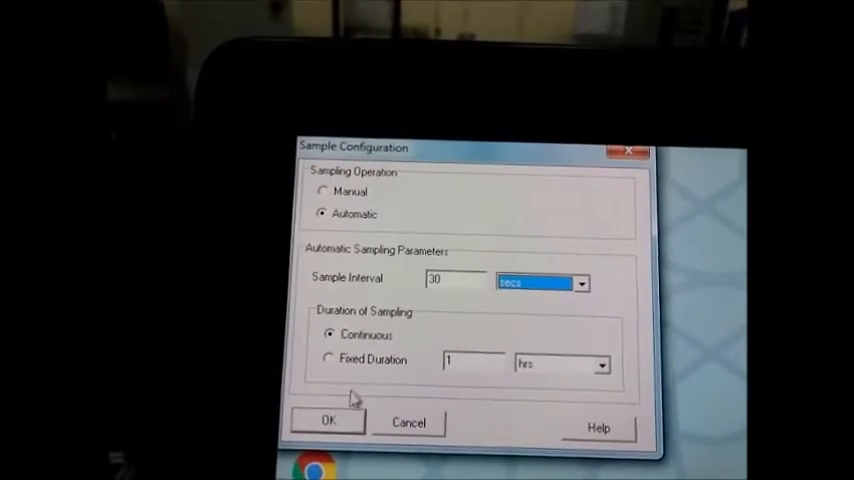
{"action": "left_click", "coordinate": [328, 420]}
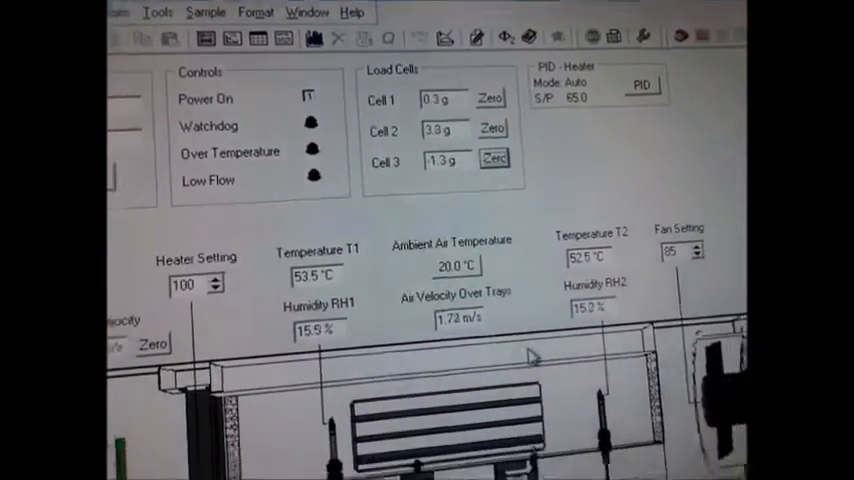
{"action": "scroll", "scroll_direction": "down", "scroll_amount": 3}
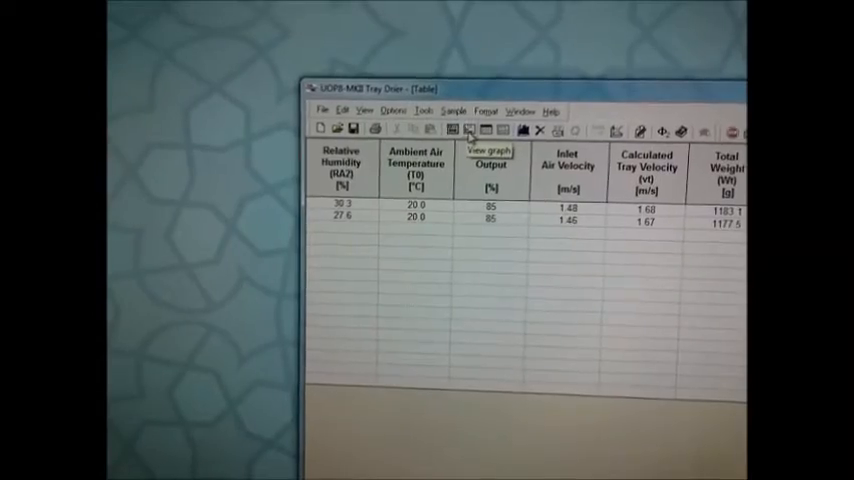
- Switch the logged readings display from the table to the graph view
{"action": "left_click", "coordinate": [466, 128]}
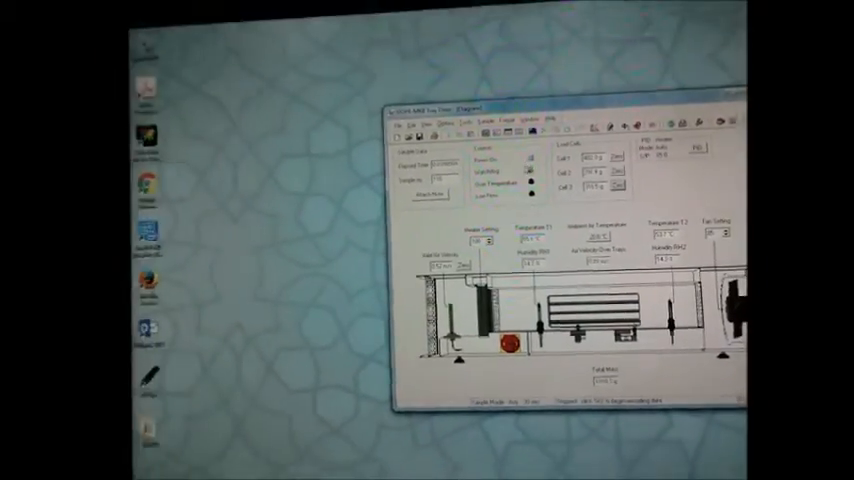
- Start Save As with type Excel 5.0 File (*.xls) and file name 'Test 1'
{"action": "left_click", "coordinate": [404, 120]}
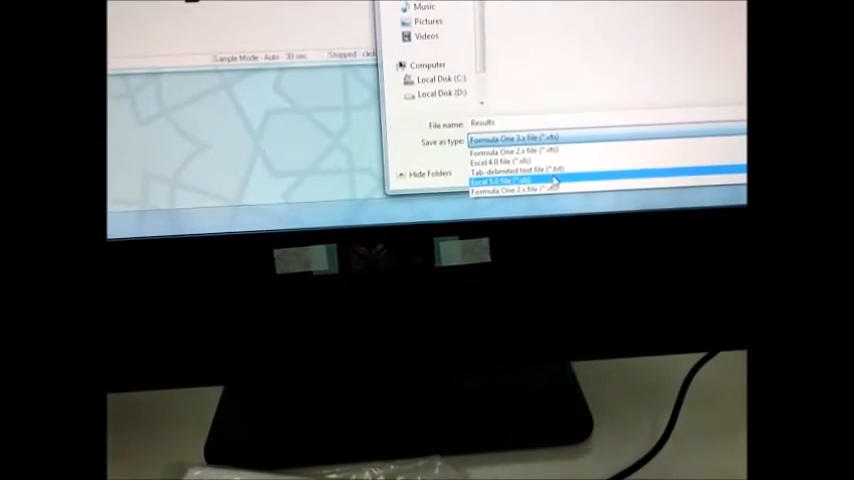
{"action": "left_click", "coordinate": [510, 180]}
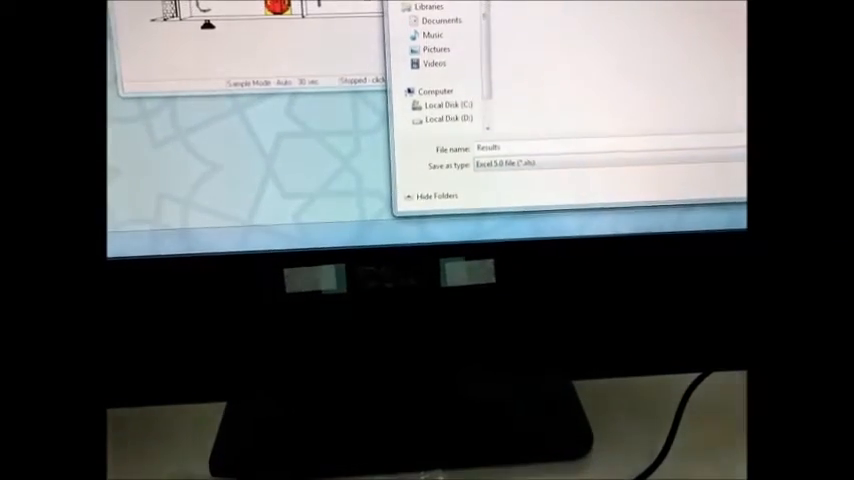
{"action": "type", "text": "Test 1"}
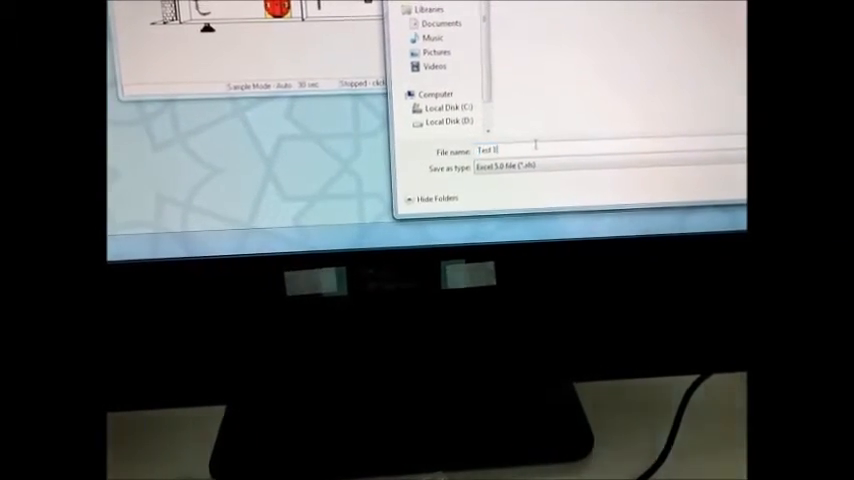